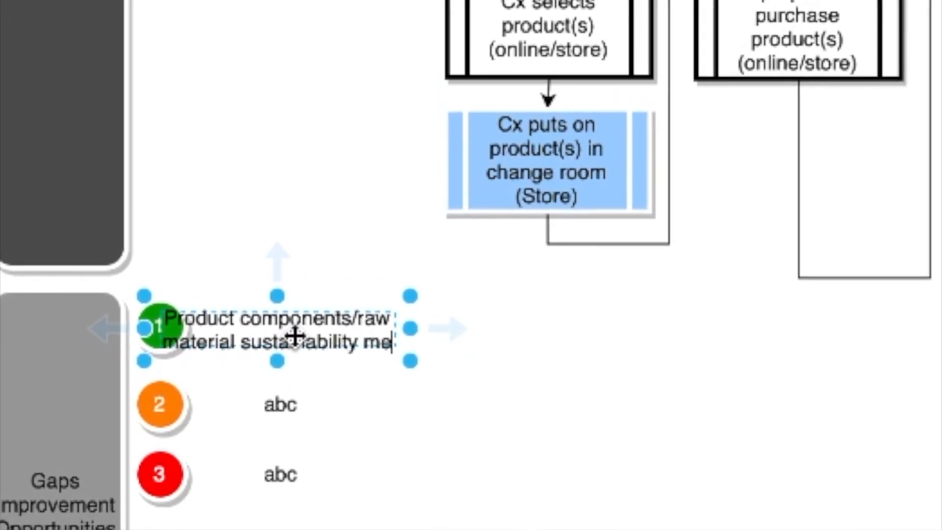
text(eta)
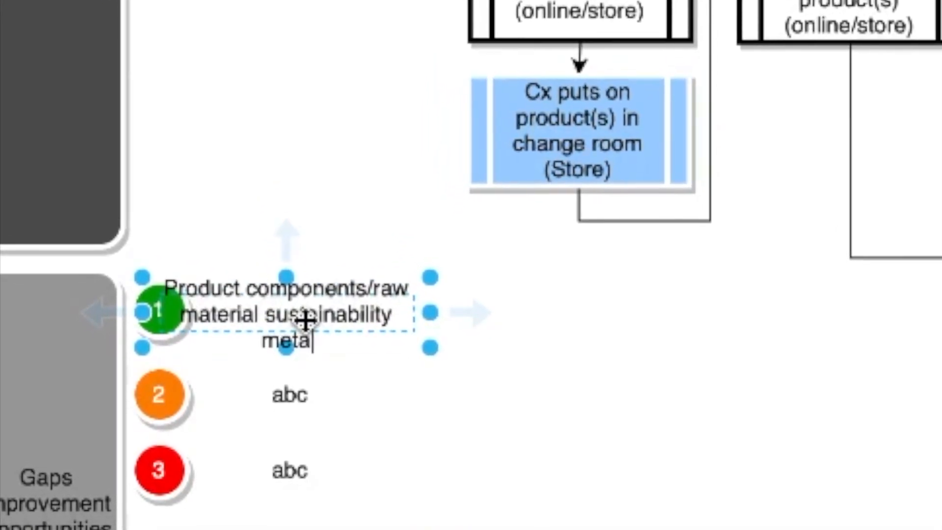